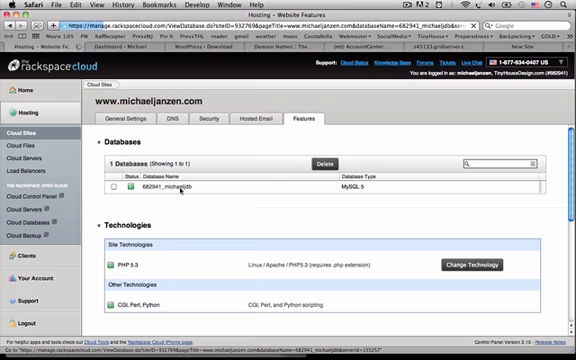
Step: Open the site database's details page and scroll to its online manager link
{"action": "left_click", "coordinate": [154, 188]}
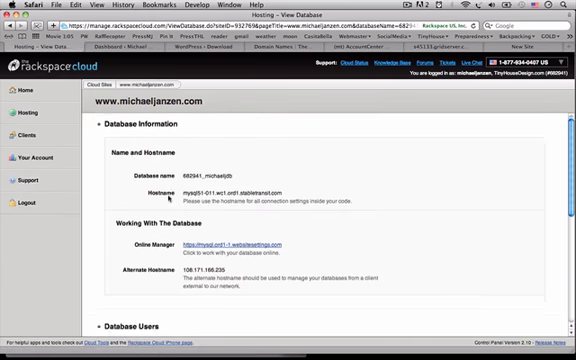
{"action": "scroll", "scroll_direction": "down", "scroll_amount": 3}
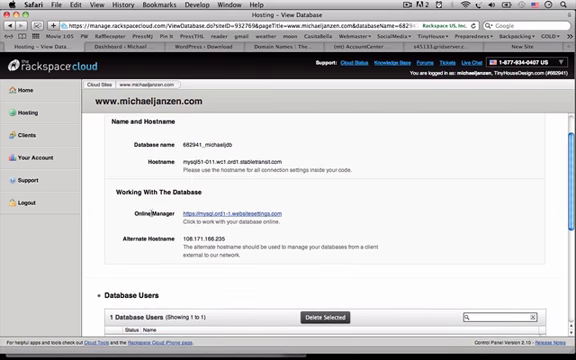
{"action": "mouse_move", "coordinate": [237, 213]}
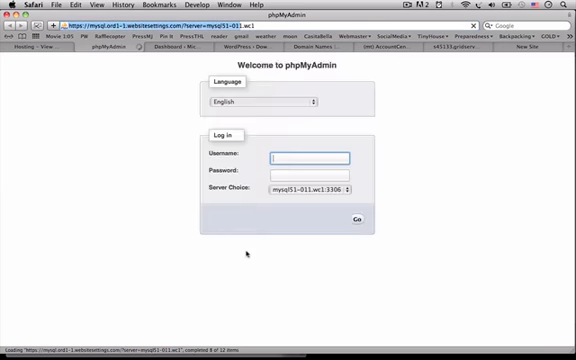
{"action": "type", "text": "682941_mikeuser"}
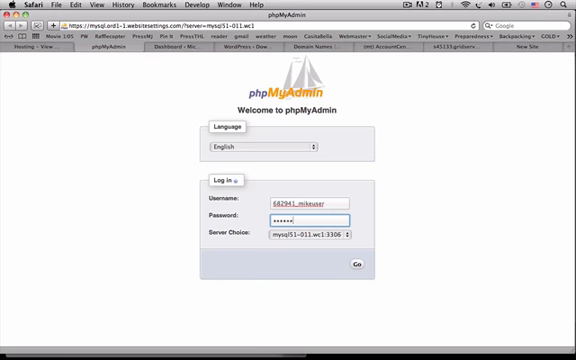
{"action": "type", "text": "•"}
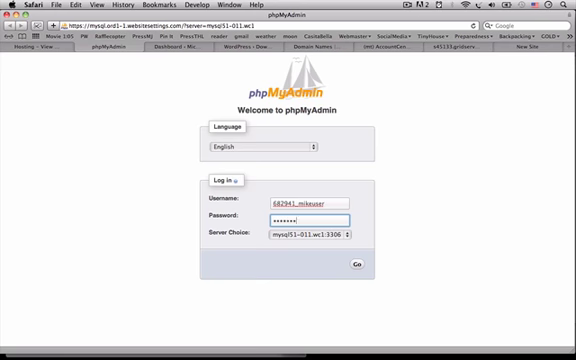
{"action": "left_click", "coordinate": [356, 264]}
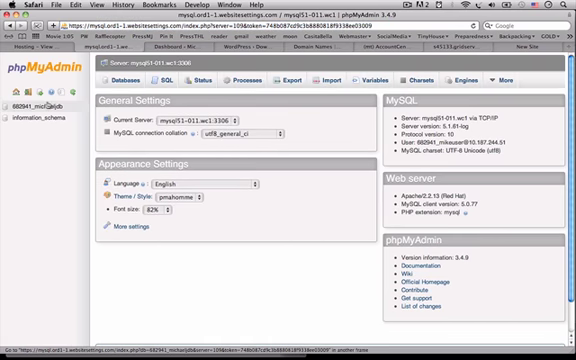
Step: Select the site database in the left sidebar instead of information_schema
{"action": "left_click", "coordinate": [48, 104]}
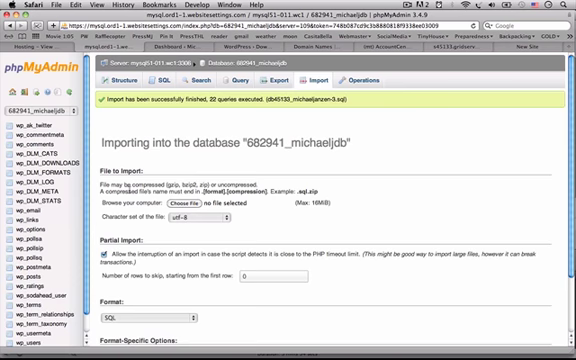
{"action": "mouse_move", "coordinate": [122, 168]}
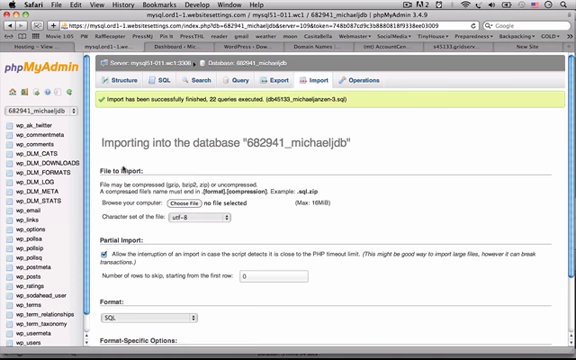